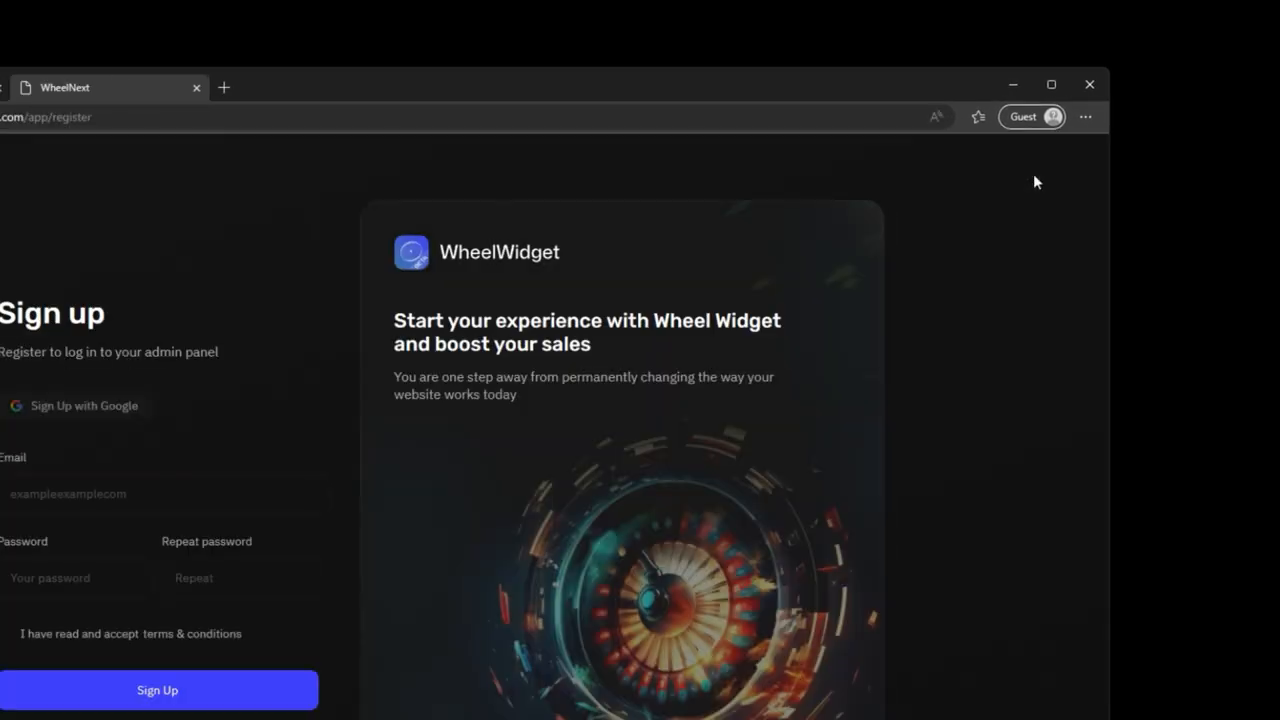
Sign up for the admin panel and create a widget named widget_1
click(85, 405)
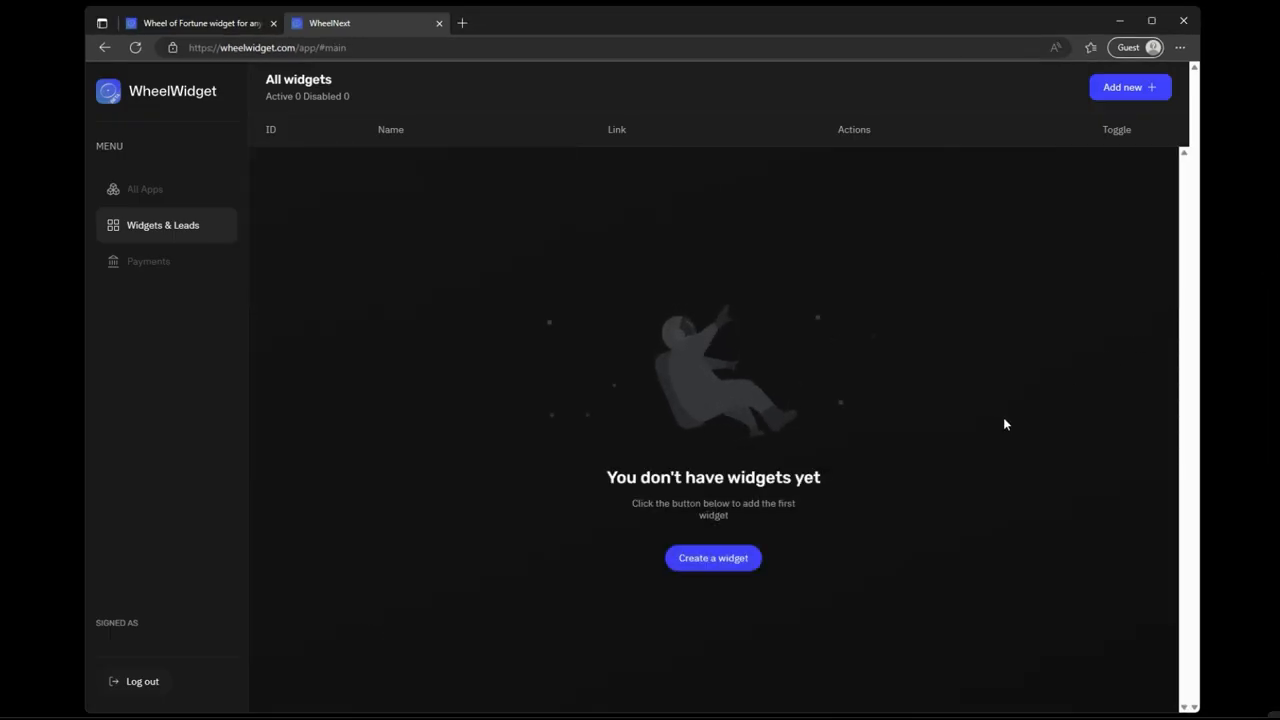
click(713, 558)
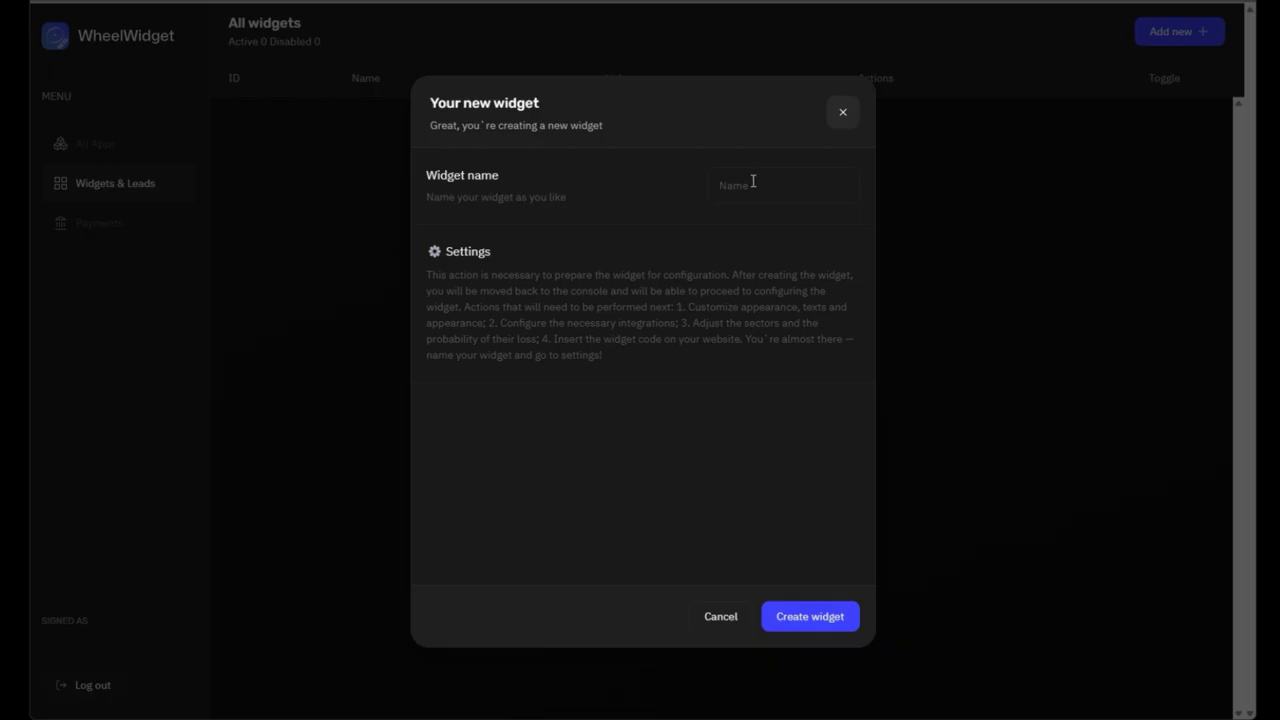
text(widget_1)
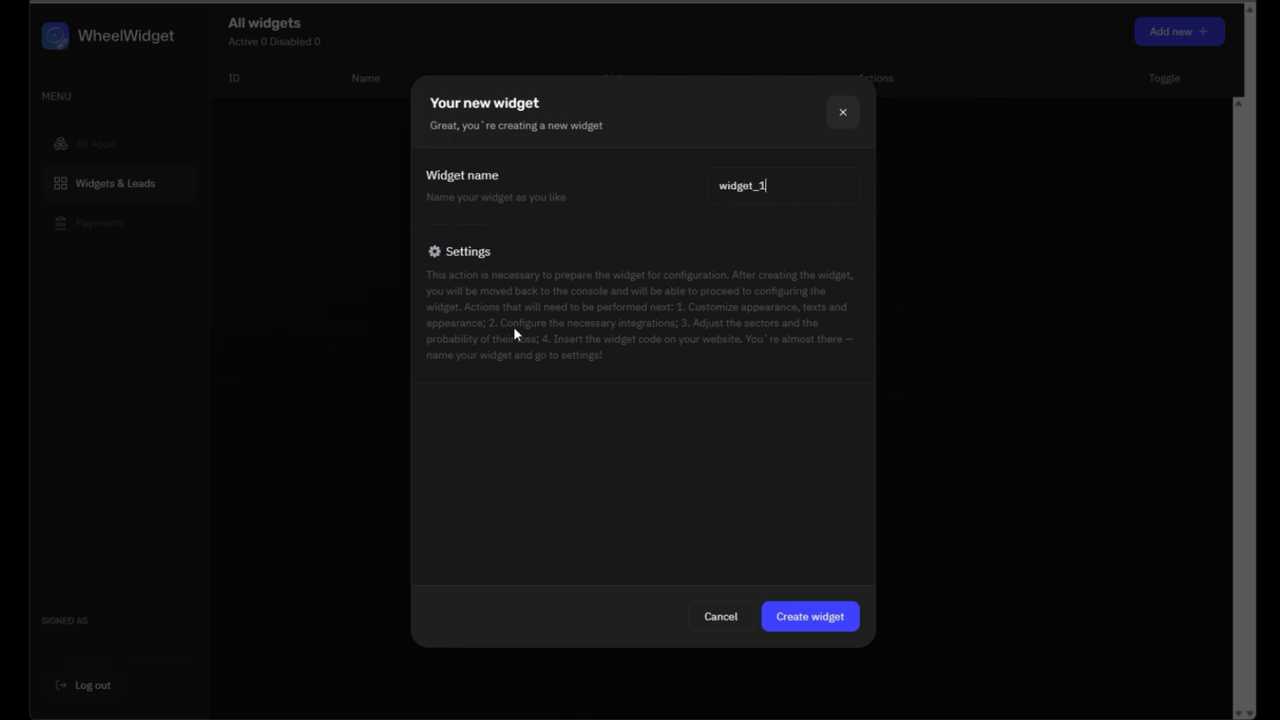
click(809, 616)
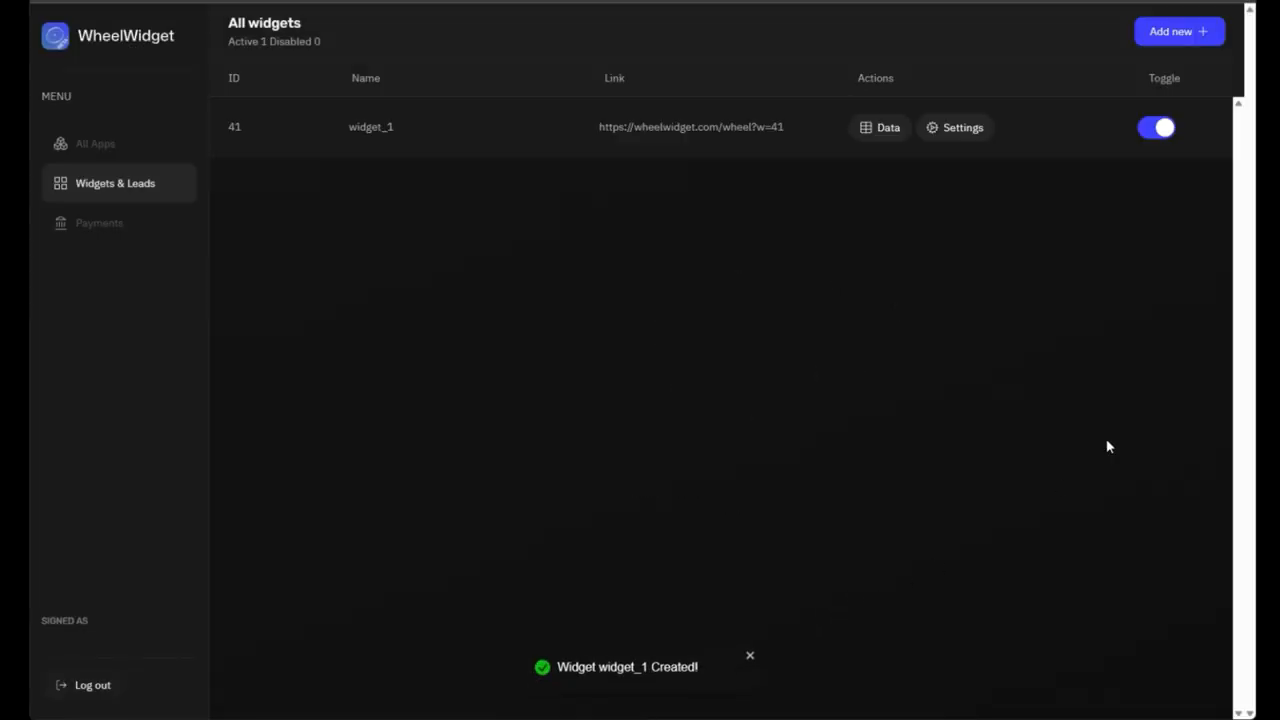
Turn on automatic AI prize generation in widget_1's settings
click(953, 127)
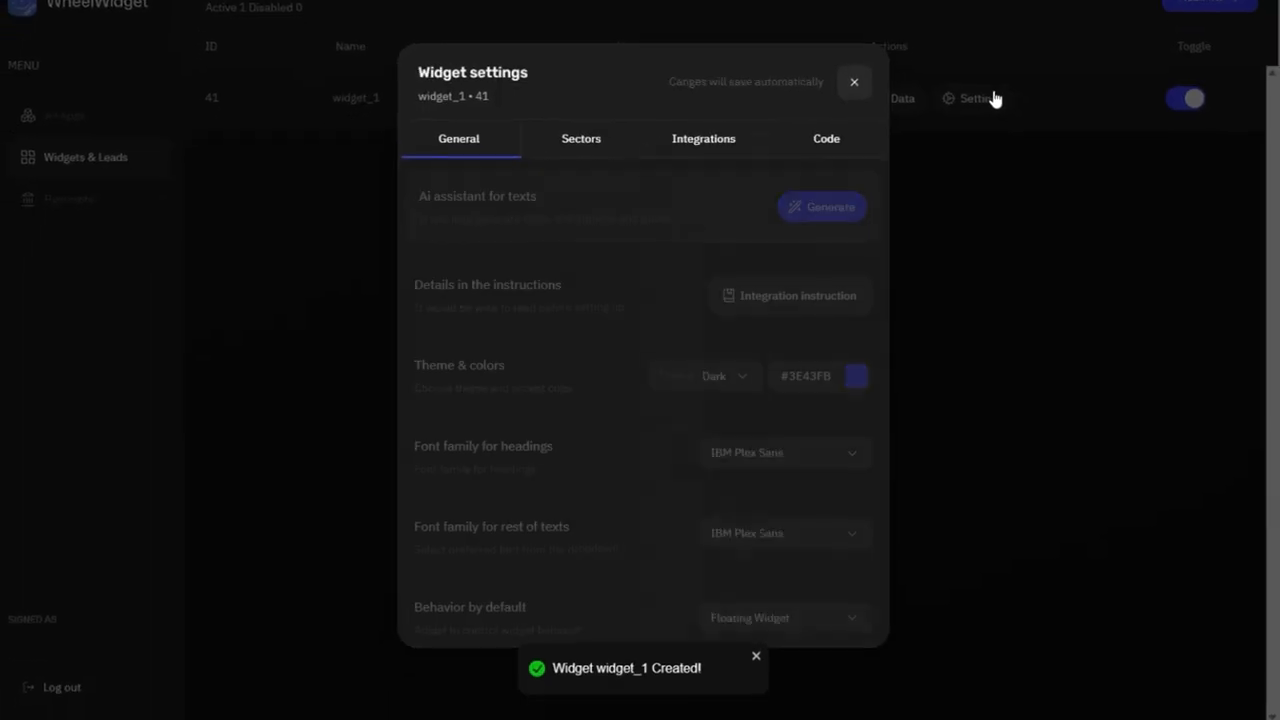
click(821, 207)
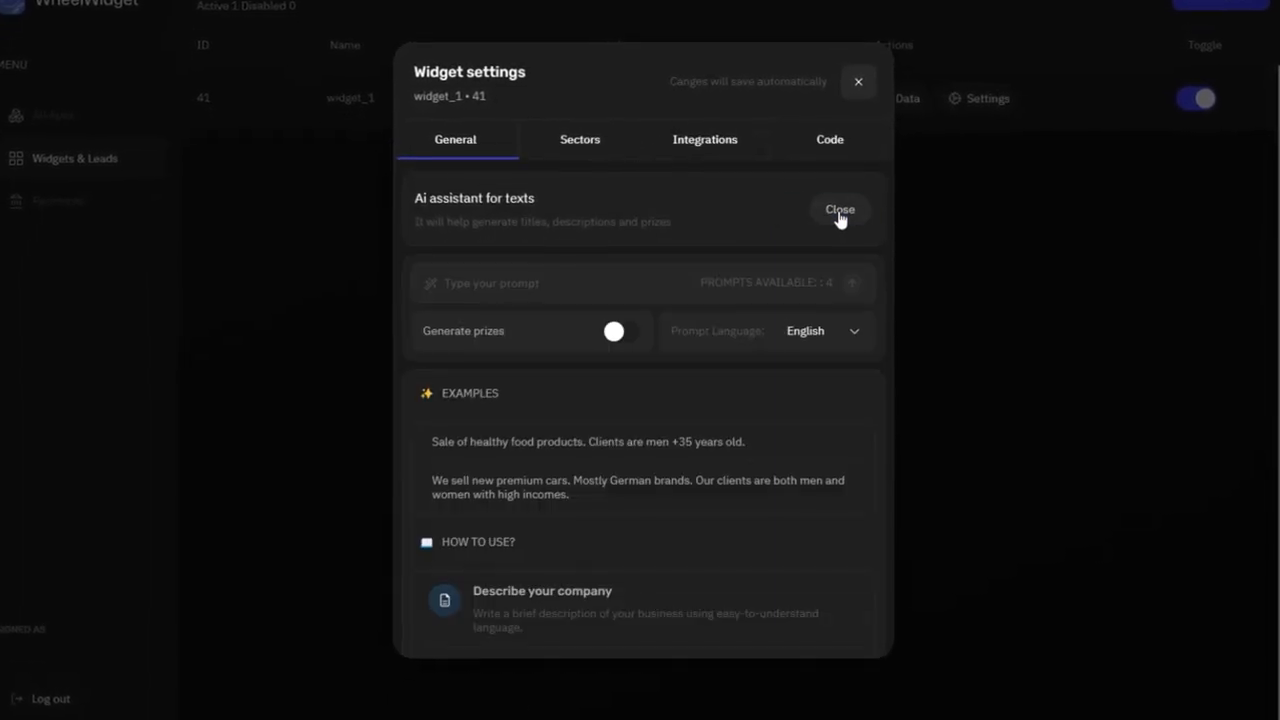
click(613, 331)
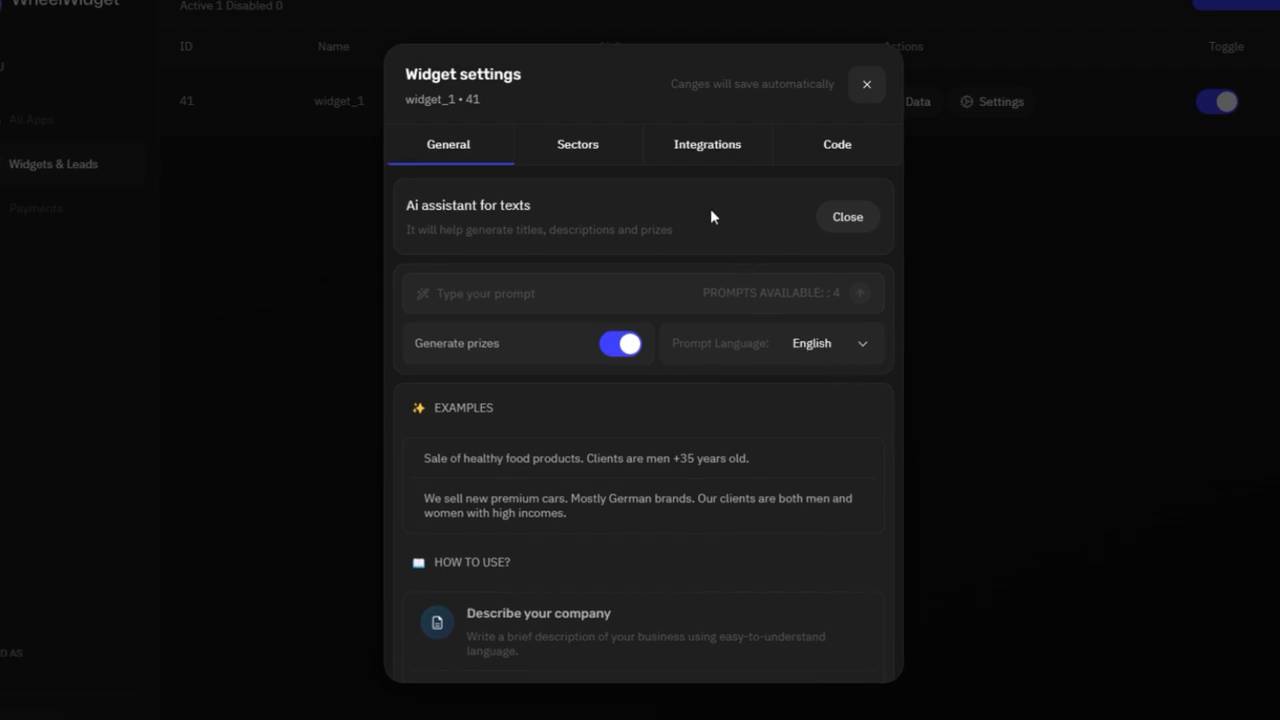
click(846, 217)
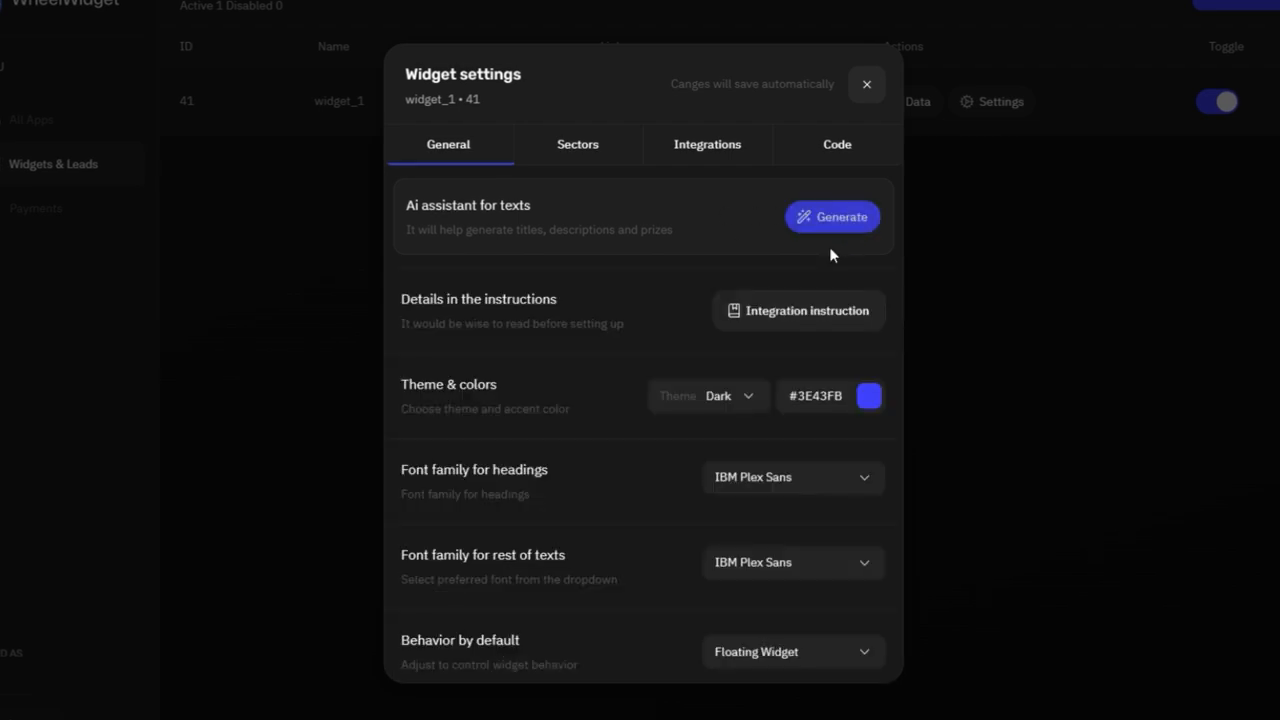
Browse the theme list and general settings, ending on the prize sectors list
click(707, 395)
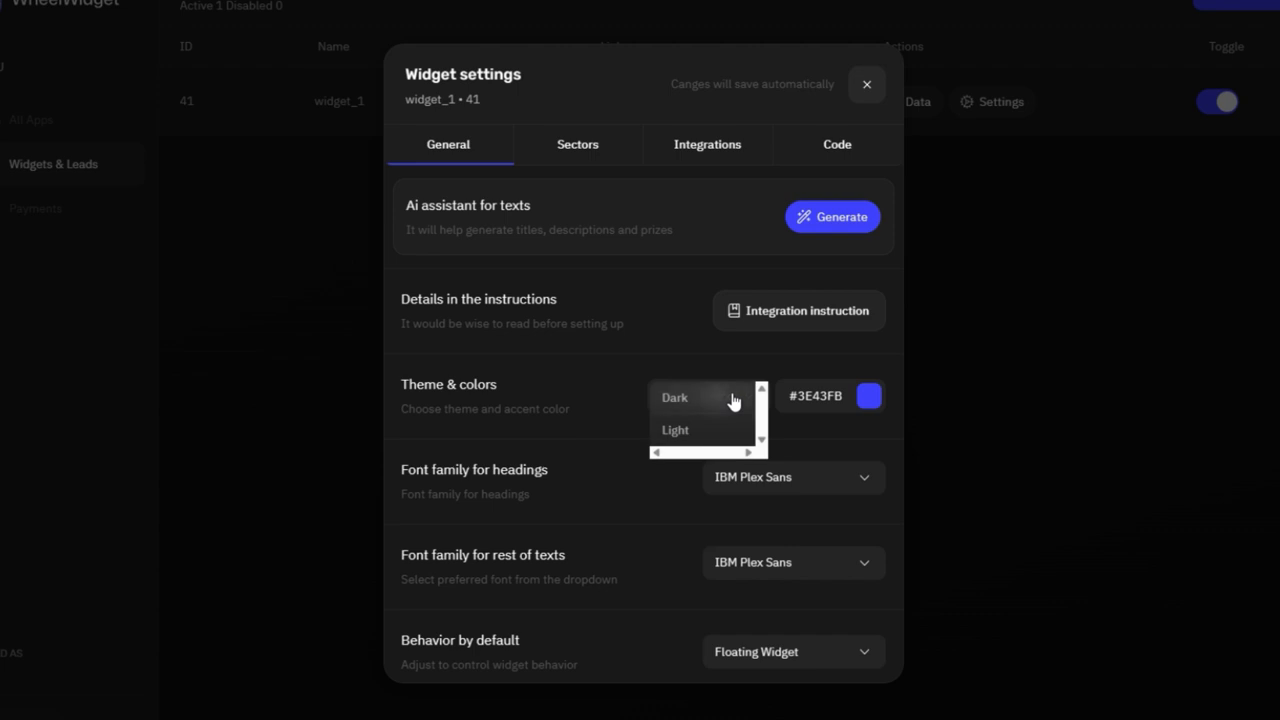
scroll(down, 3)
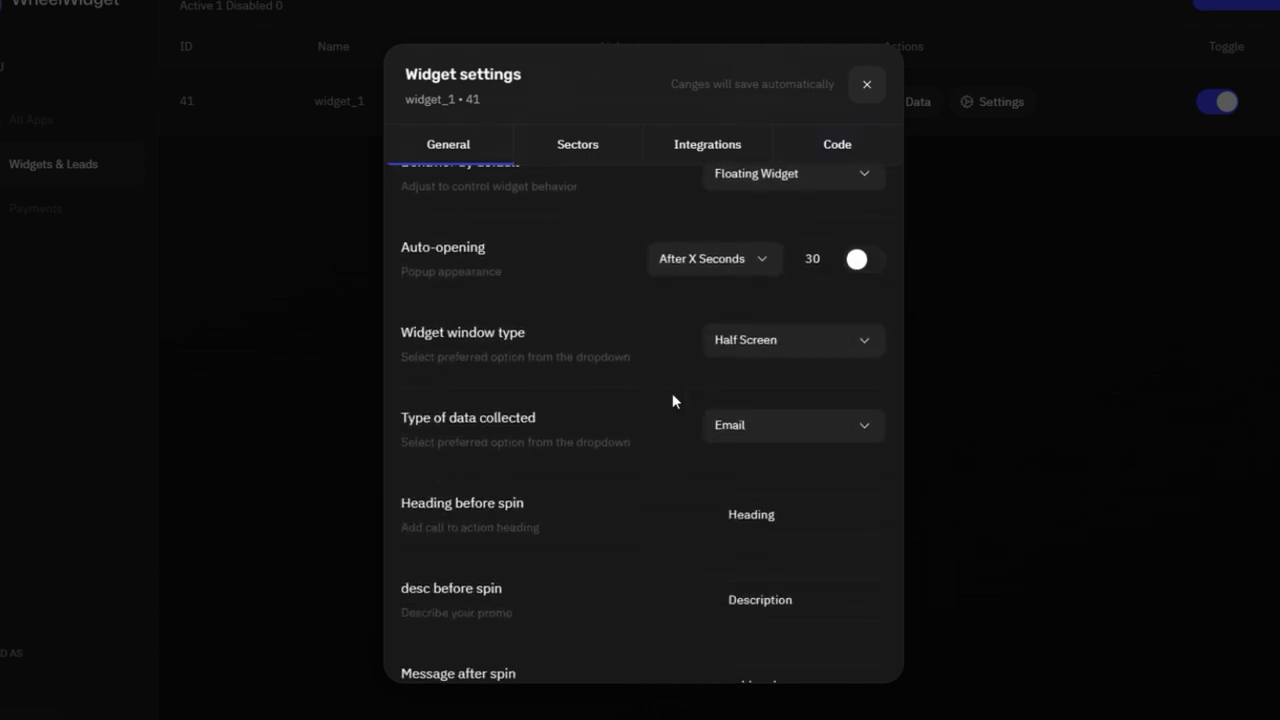
mouse_move(858, 262)
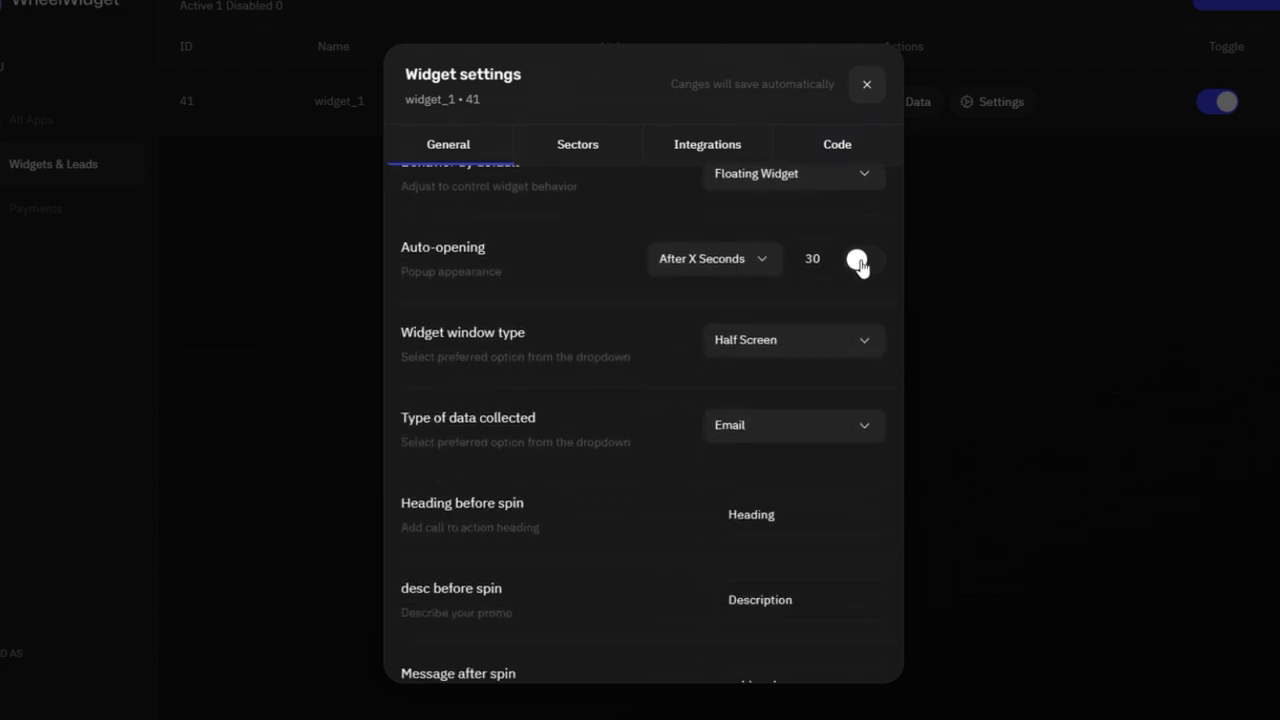
scroll(down, 3)
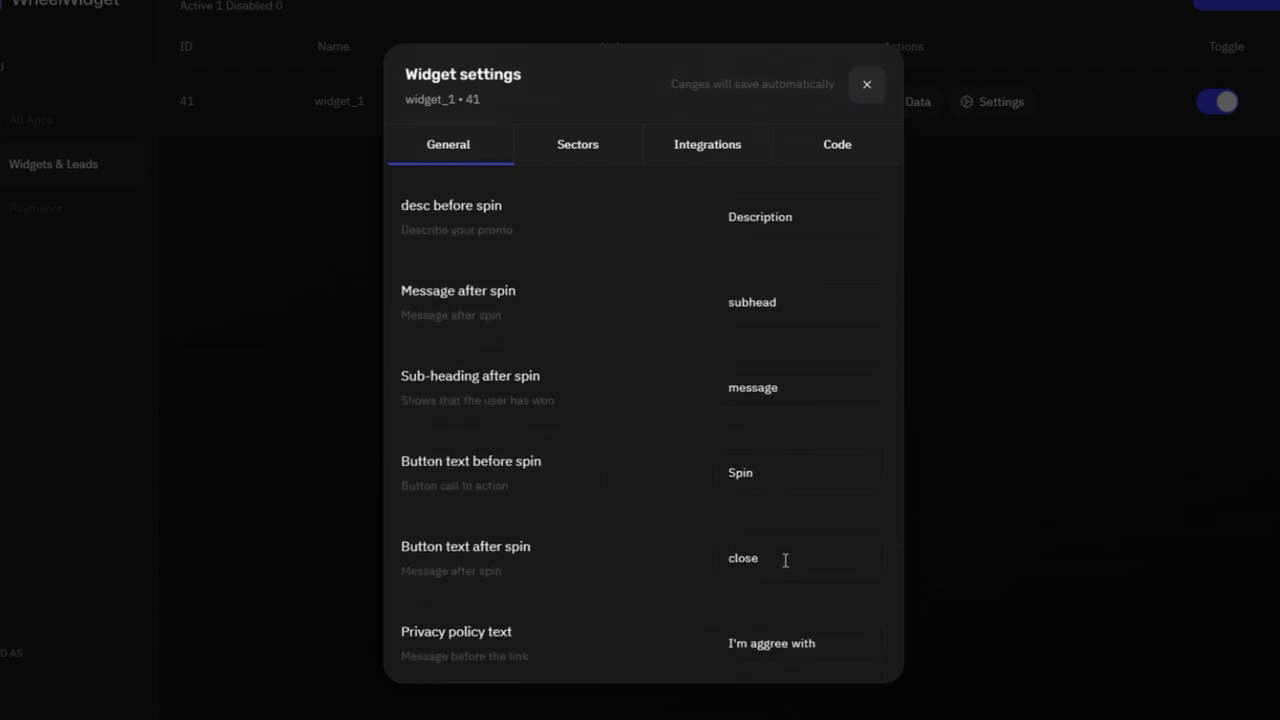
click(577, 144)
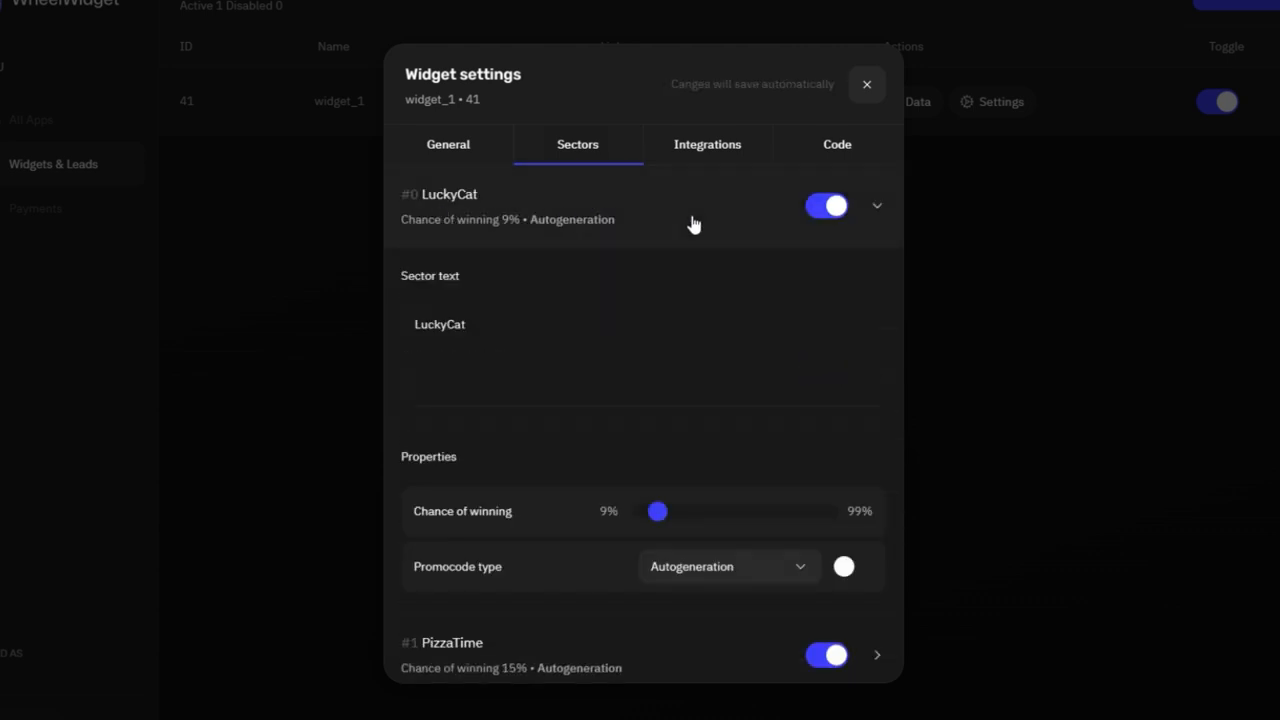
Raise LuckyCat's chance of winning from 9% to 74% and collapse its details
drag(656, 511, 670, 511)
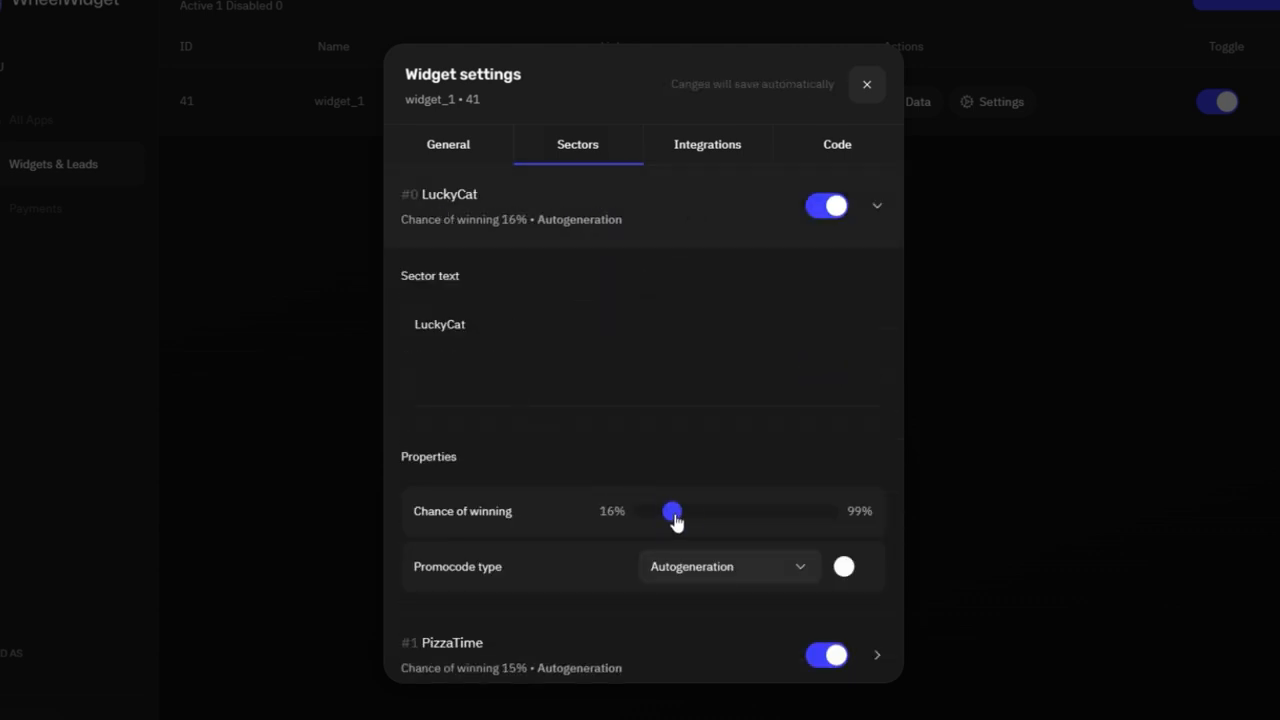
drag(670, 511, 780, 511)
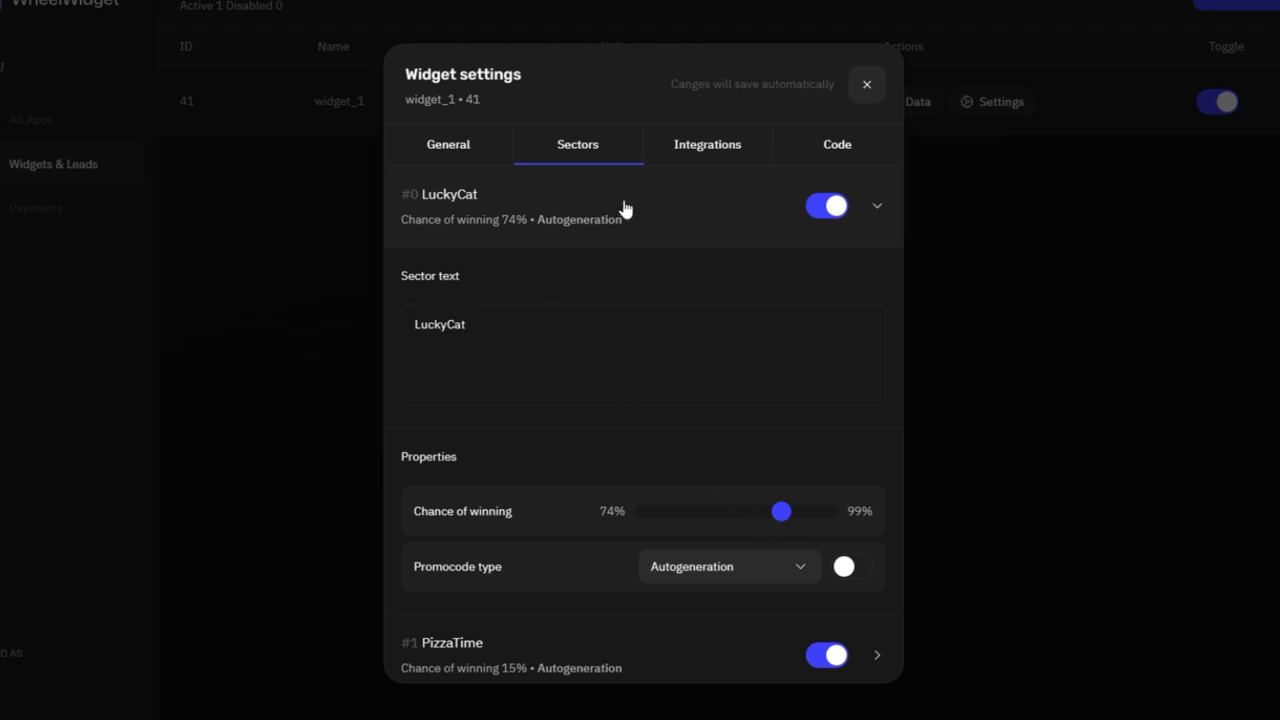
click(877, 205)
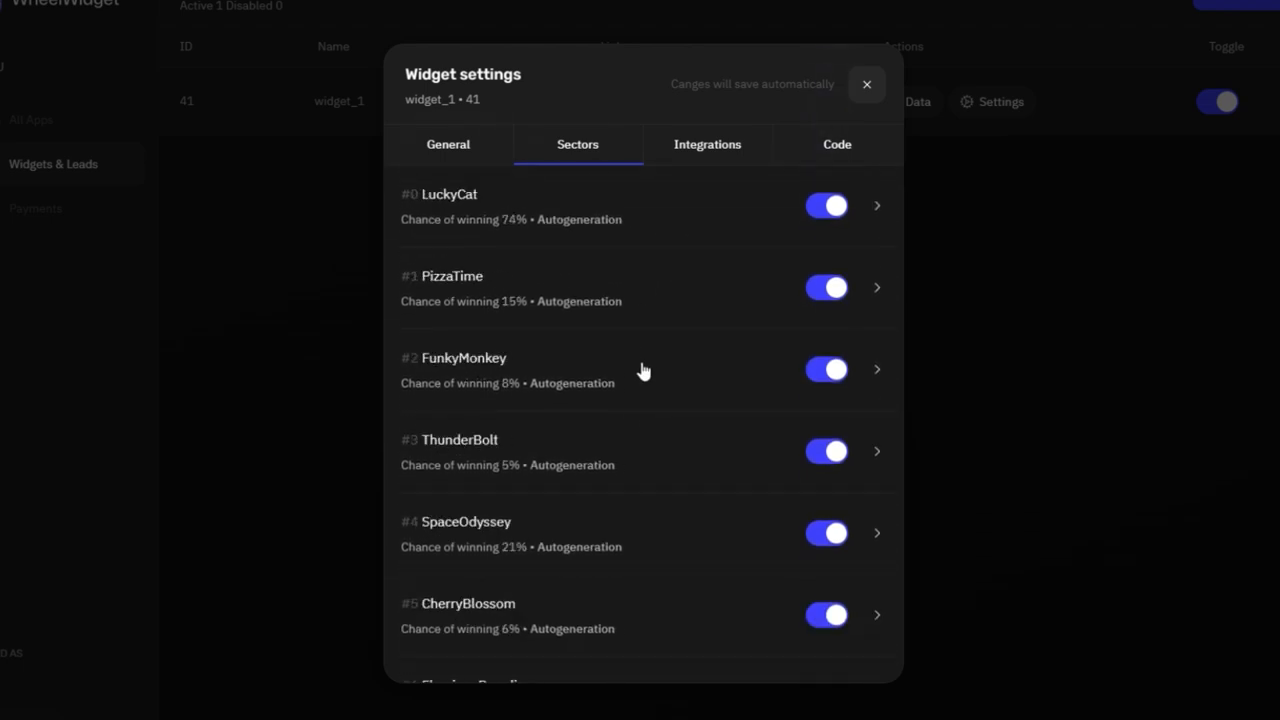
Turn on Email lead delivery under Integrations, leaving the address blank
click(707, 144)
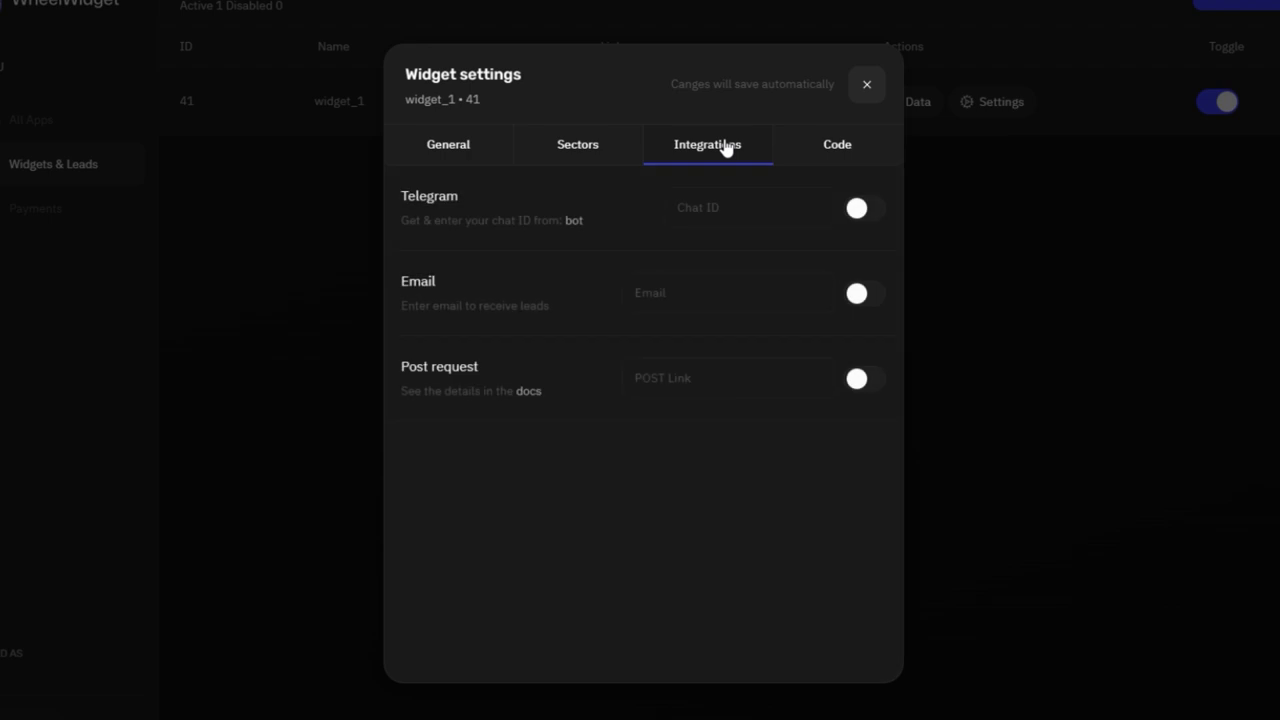
click(730, 293)
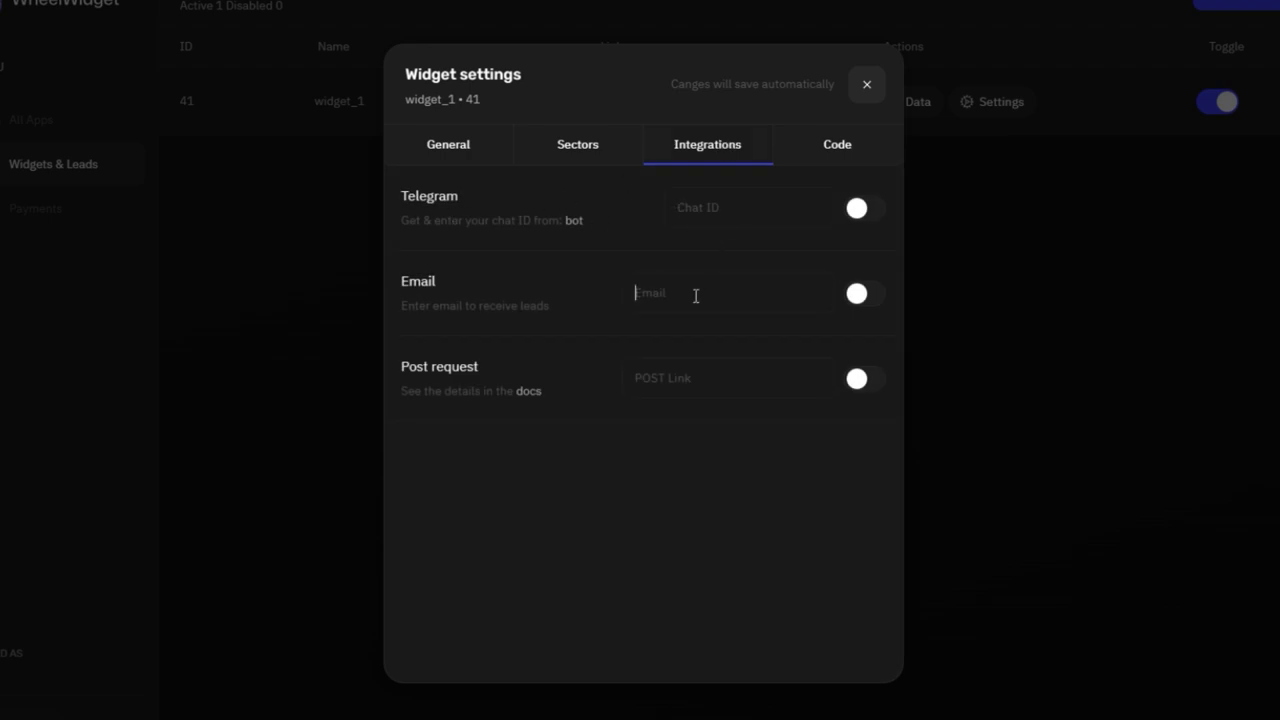
click(862, 293)
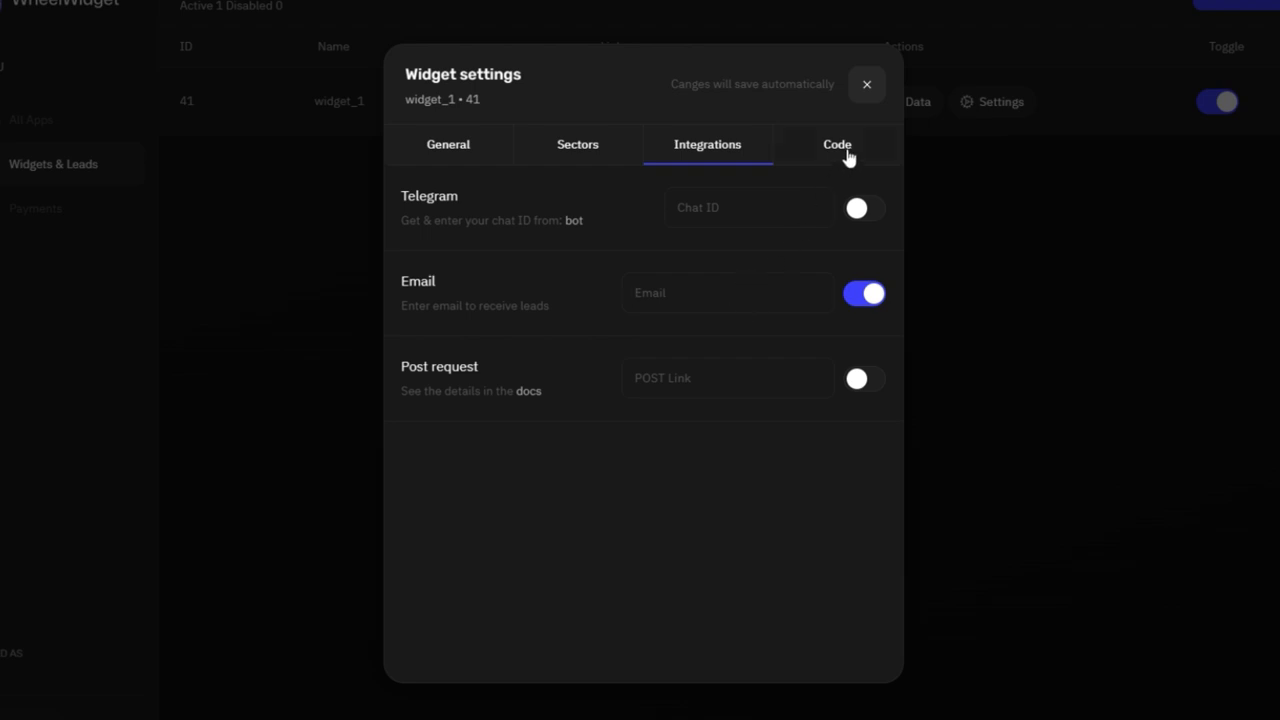
Copy widget_1's embed script from the Code tab and open the integration instructions
click(836, 144)
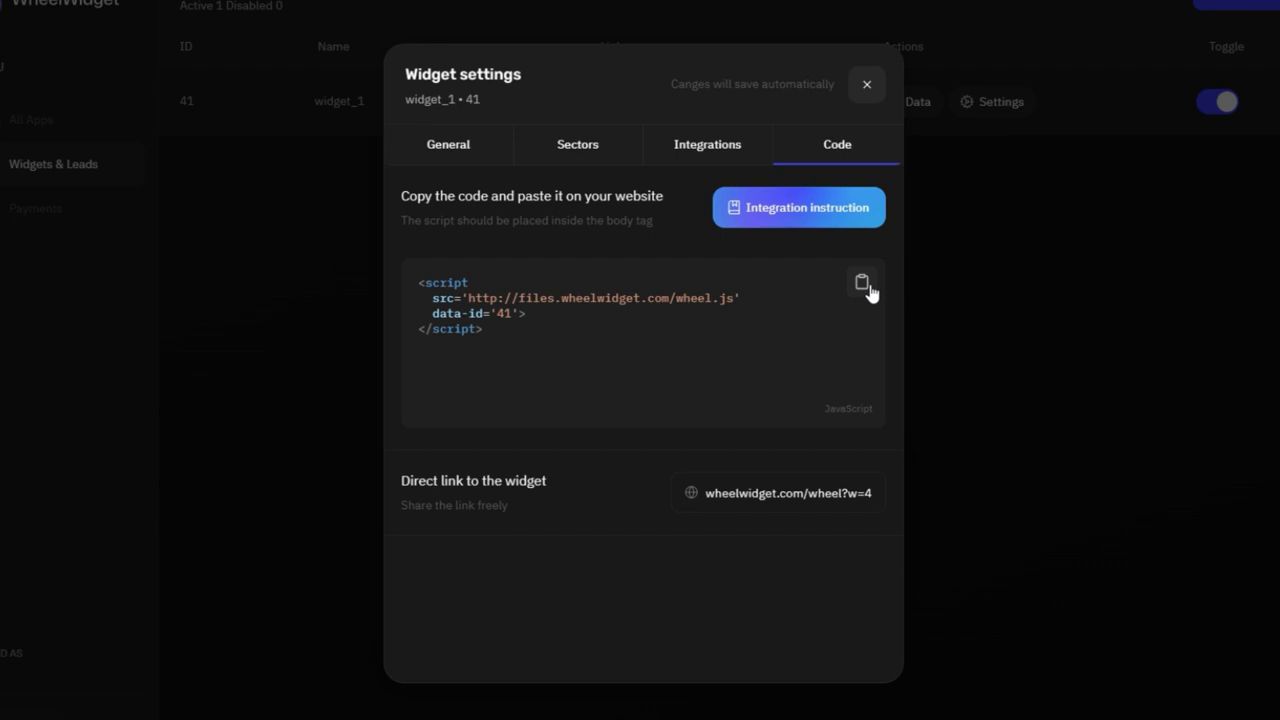
click(861, 282)
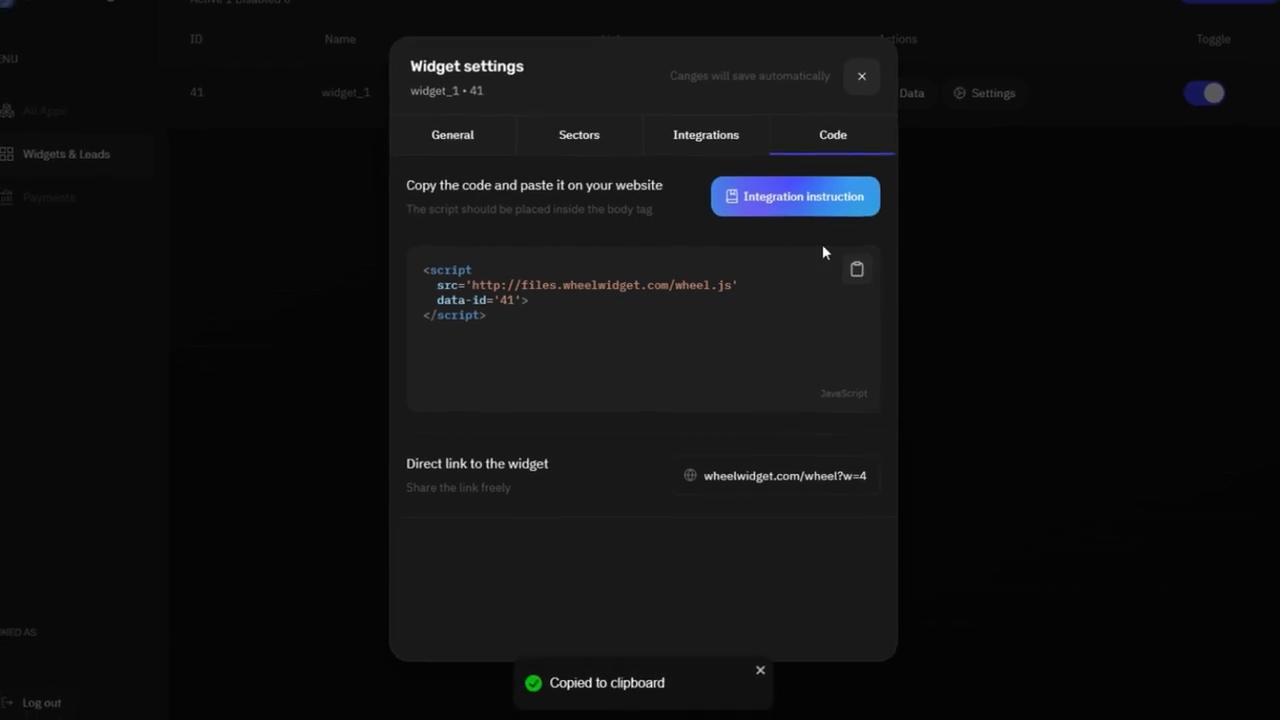
click(795, 196)
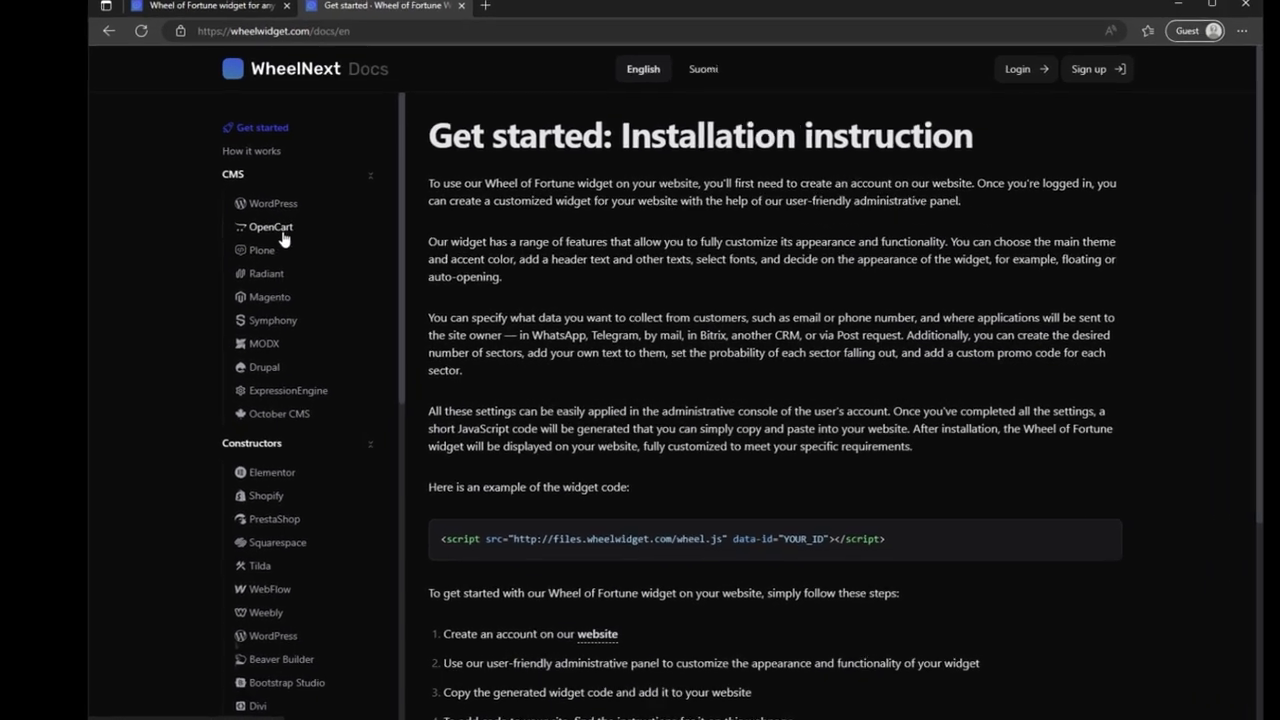
Open the OpenCart installation guide under CMS and scroll through it
click(270, 226)
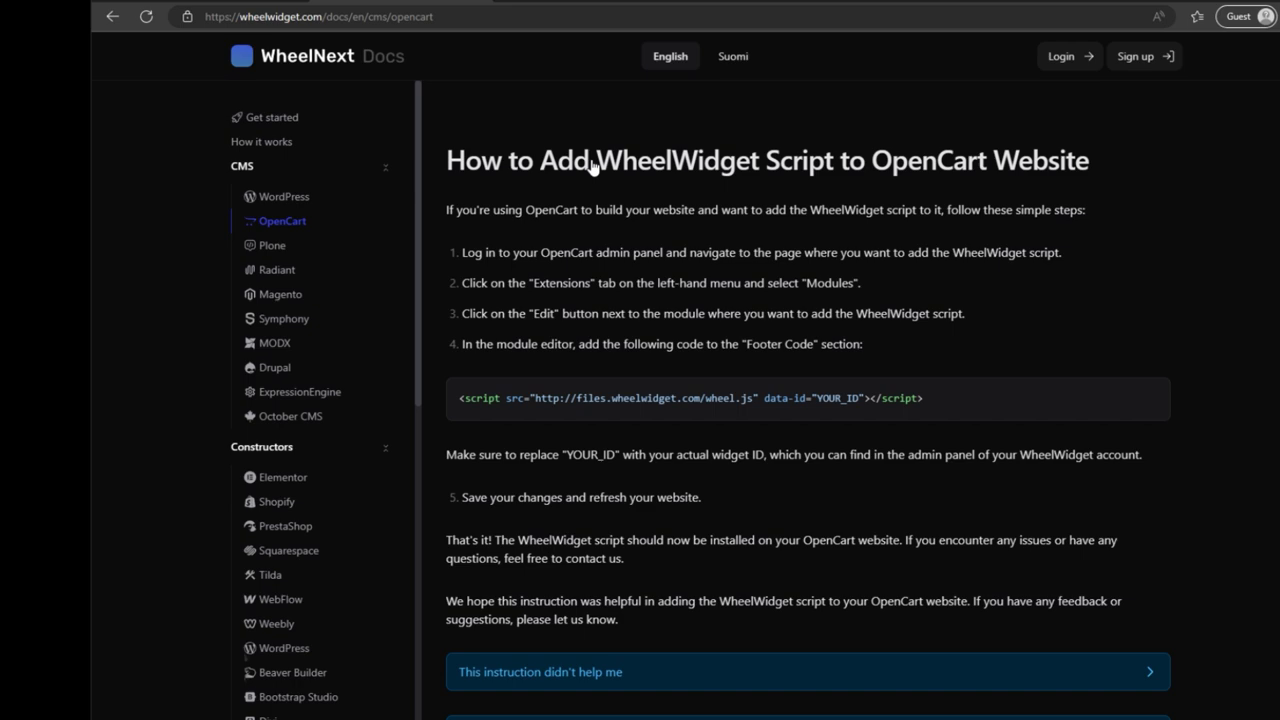
scroll(down, 3)
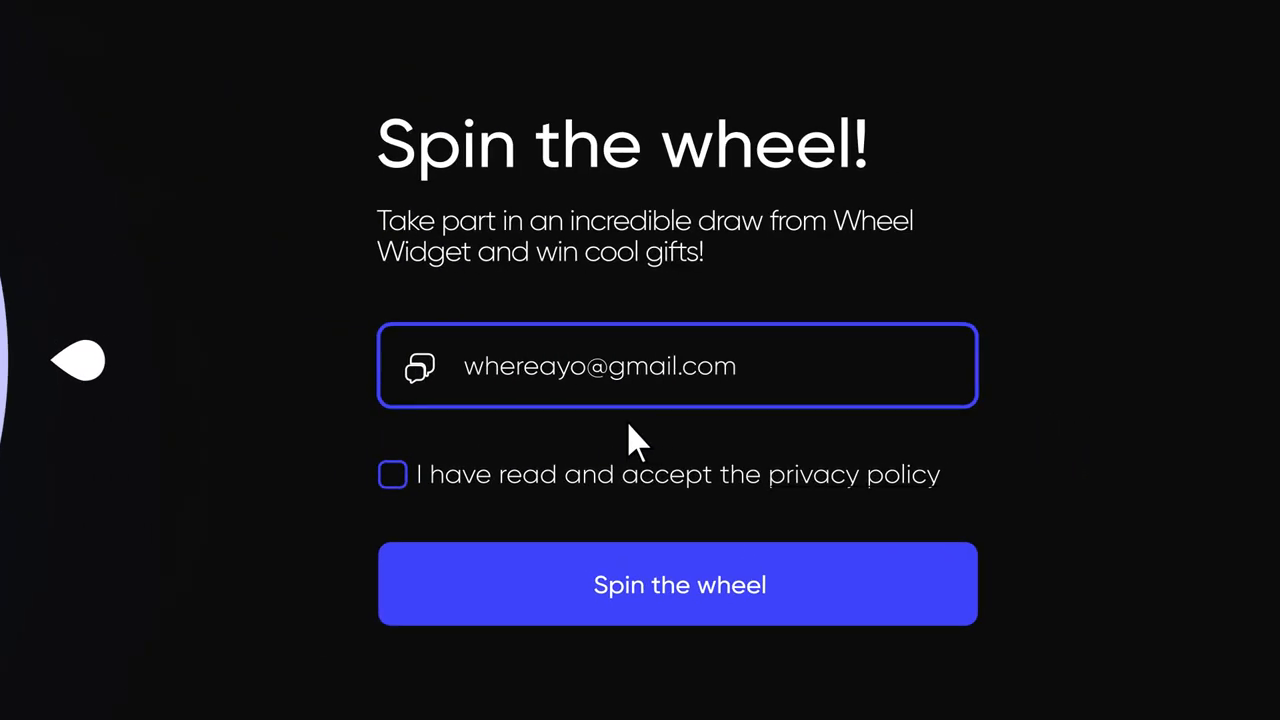
Accept the privacy policy, spin the wheel, and view widget_1's captured LuckyCat lead in Data
click(392, 474)
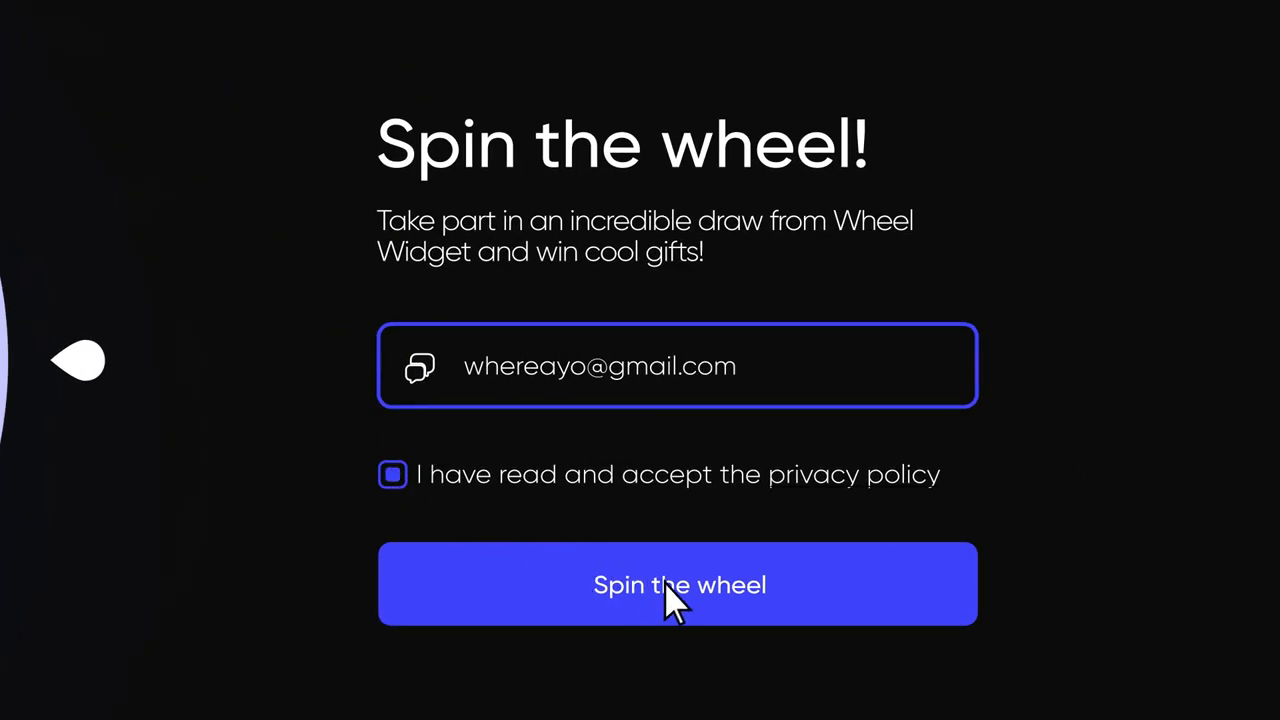
click(678, 585)
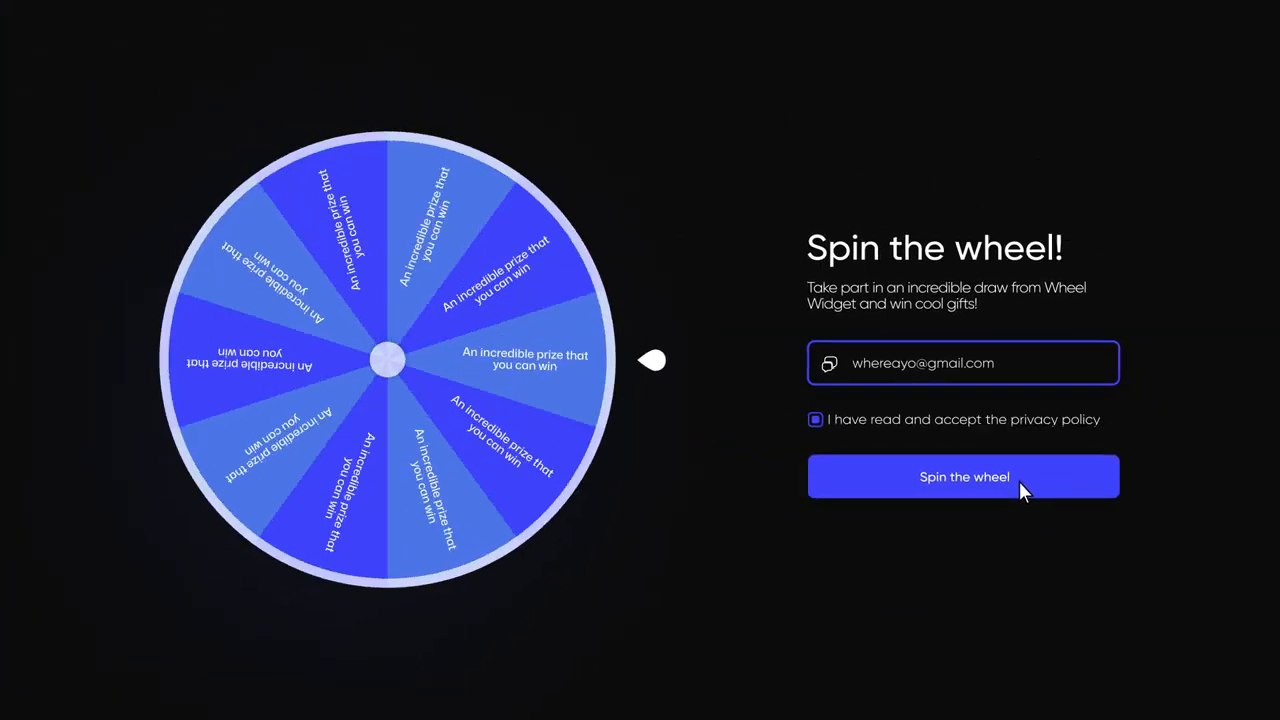
click(352, 22)
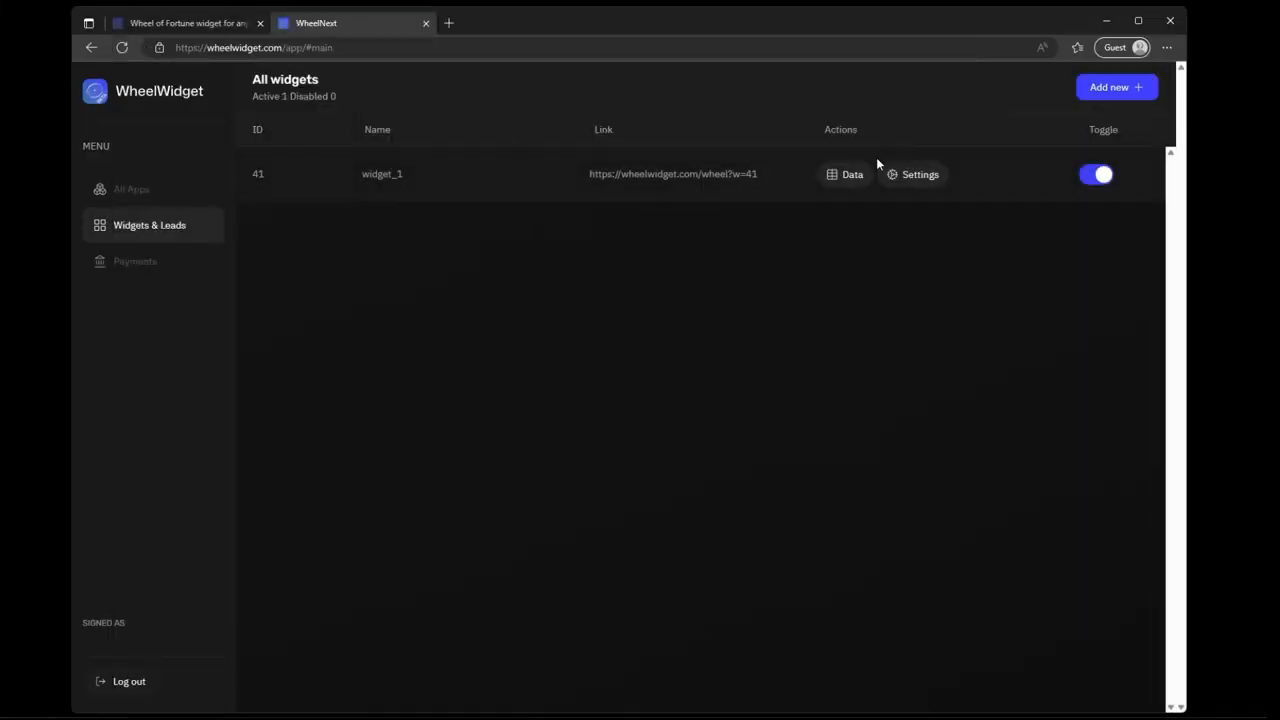
click(845, 174)
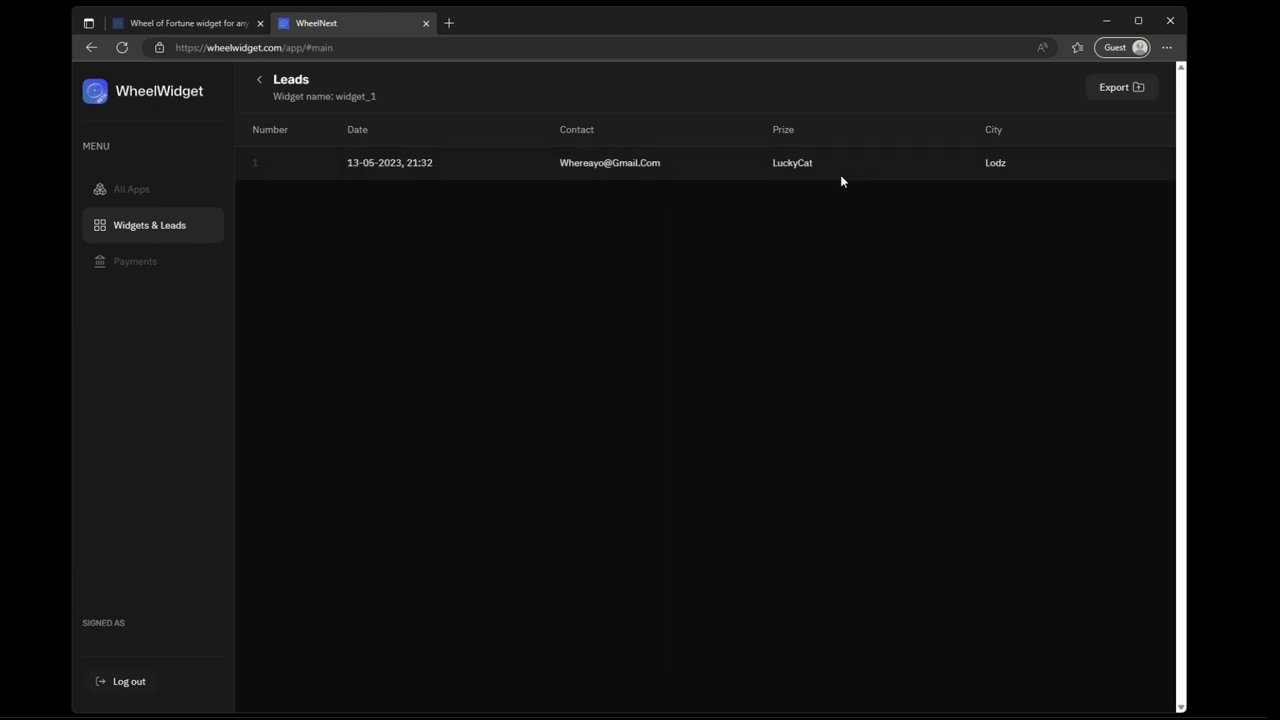
mouse_move(773, 166)
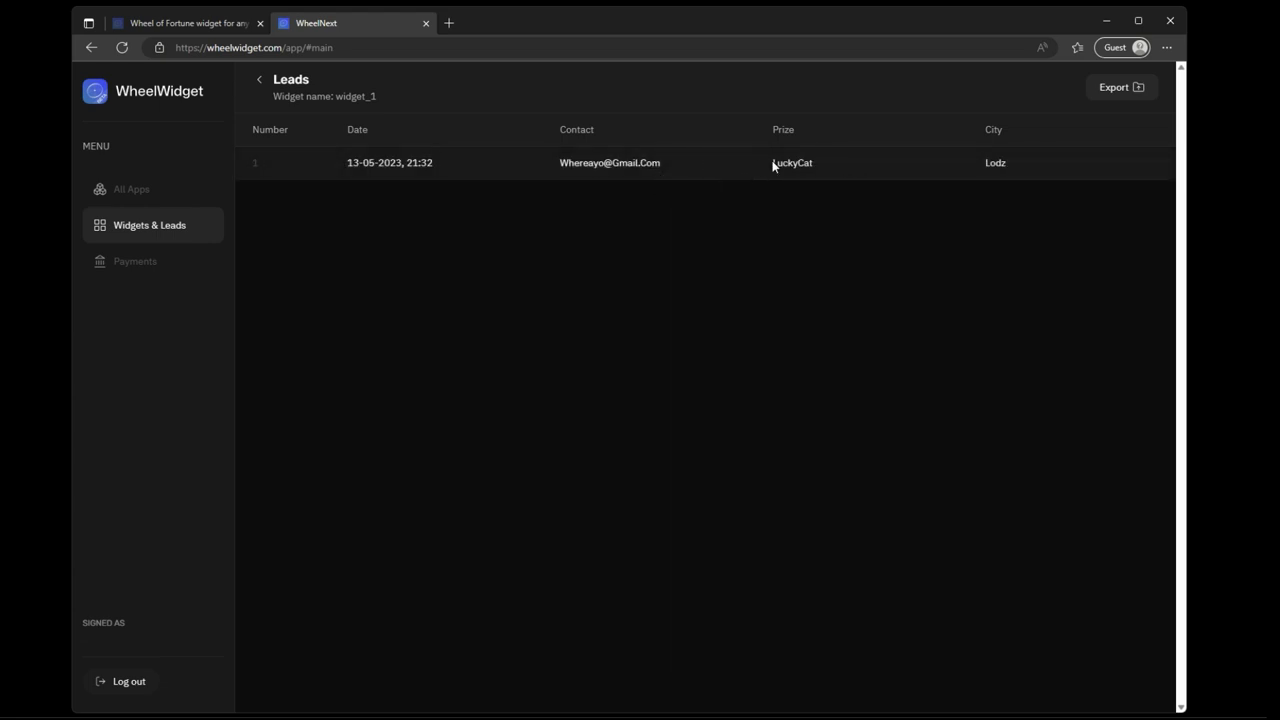